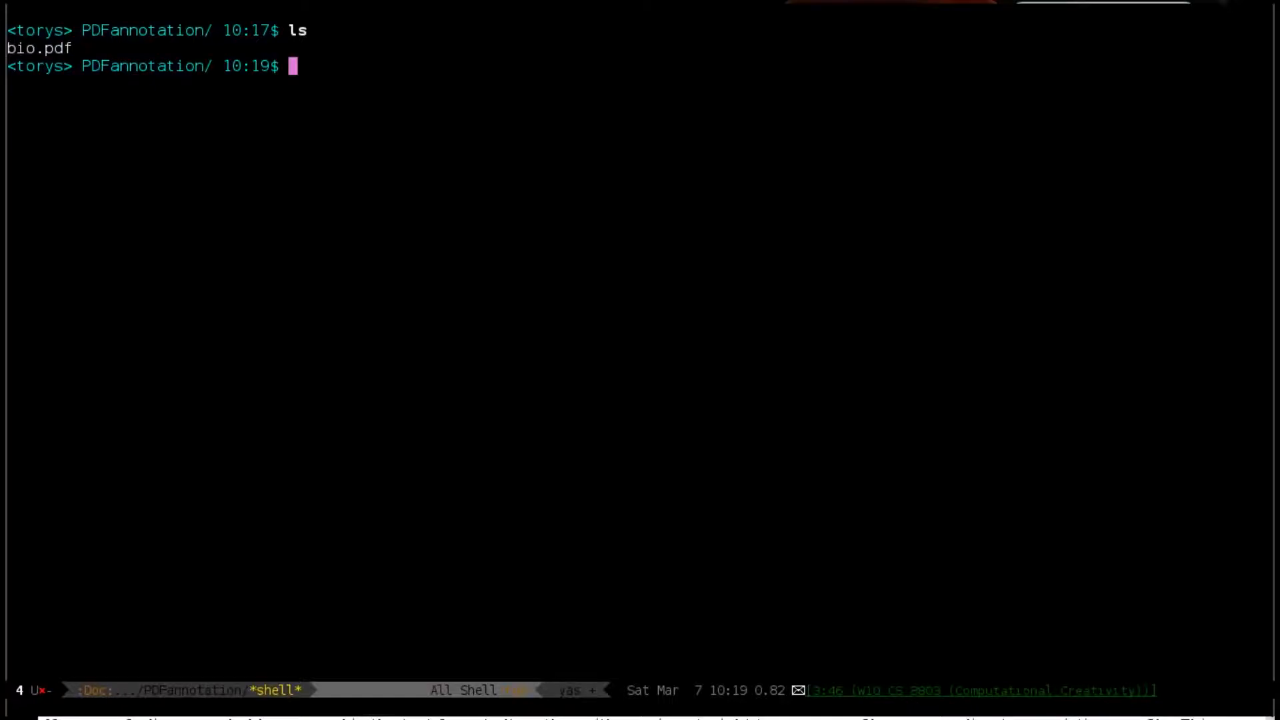
# Step: Launch bio.pdf in the default viewer with xdg-open from the Emacs shell
pyautogui.write('xdg-open vio')
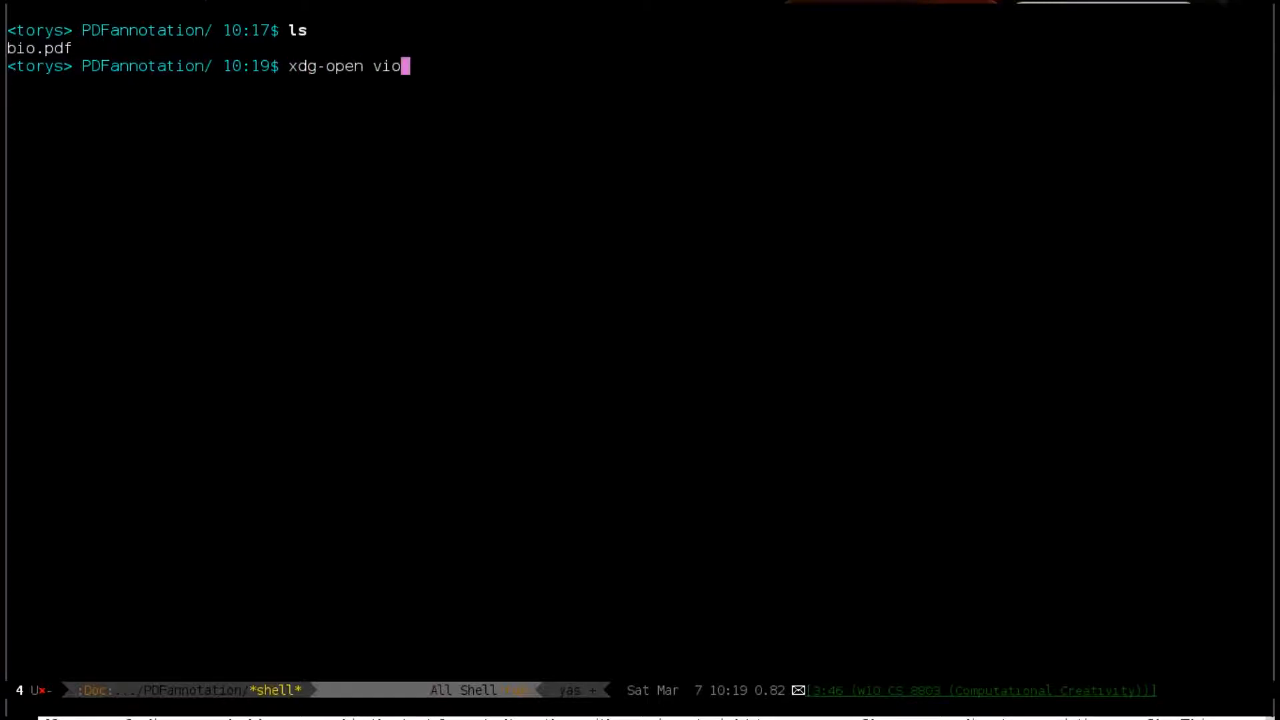
pyautogui.press('Return')
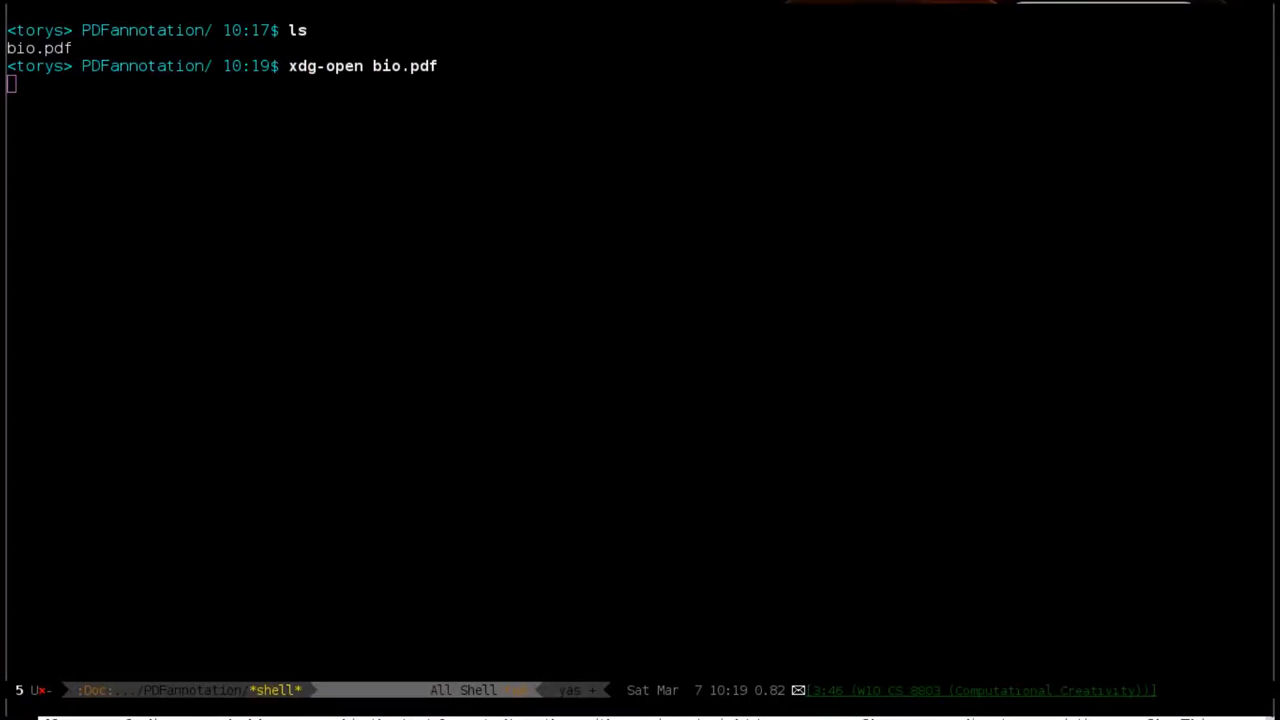
pyautogui.press('Return')
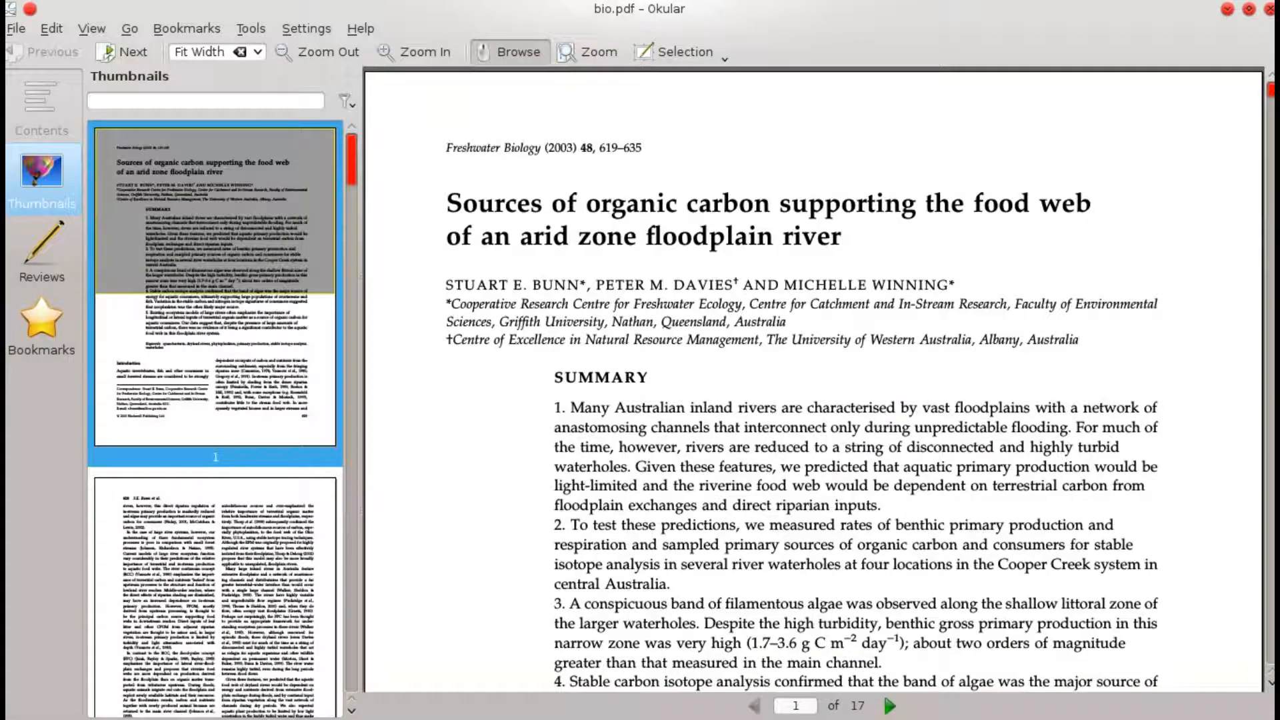
# Step: Scroll through the floodplain river carbon paper in Okular
pyautogui.scroll(-3)
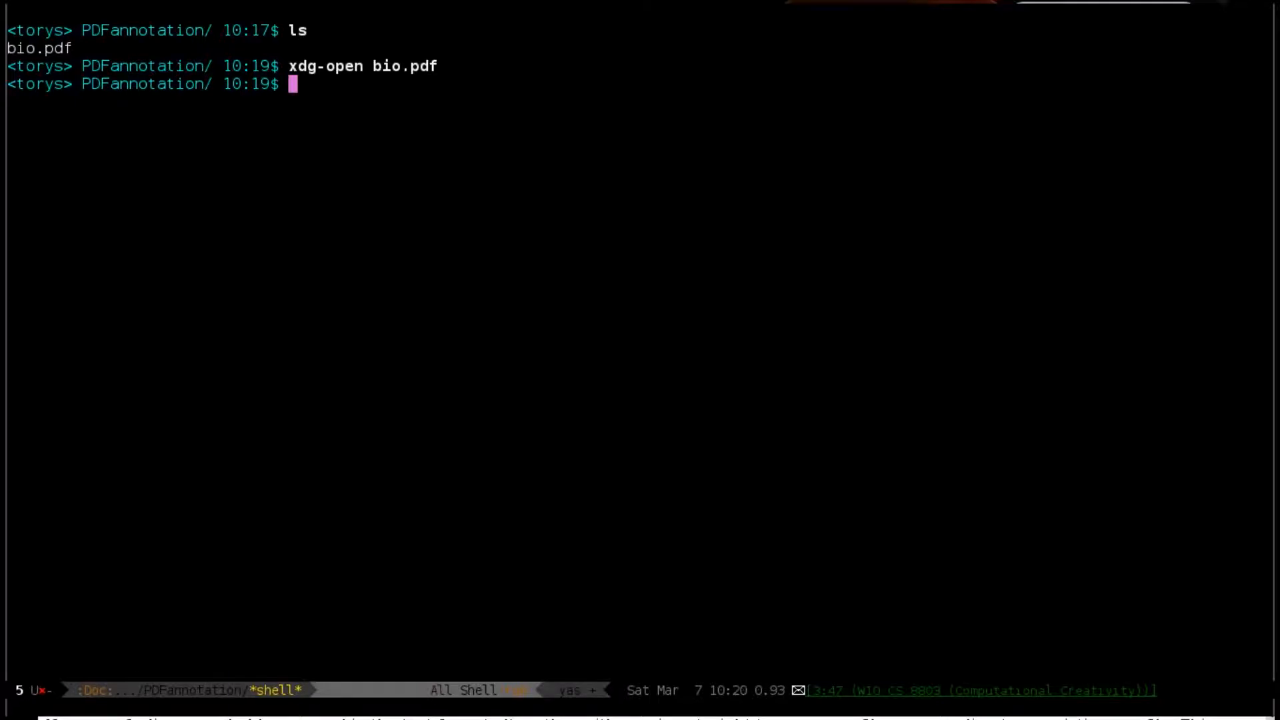
# Step: Extract bio.pdf's text into bio.org with pdftotext bio.pdf - >> bio.org
pyautogui.write('pdfto')
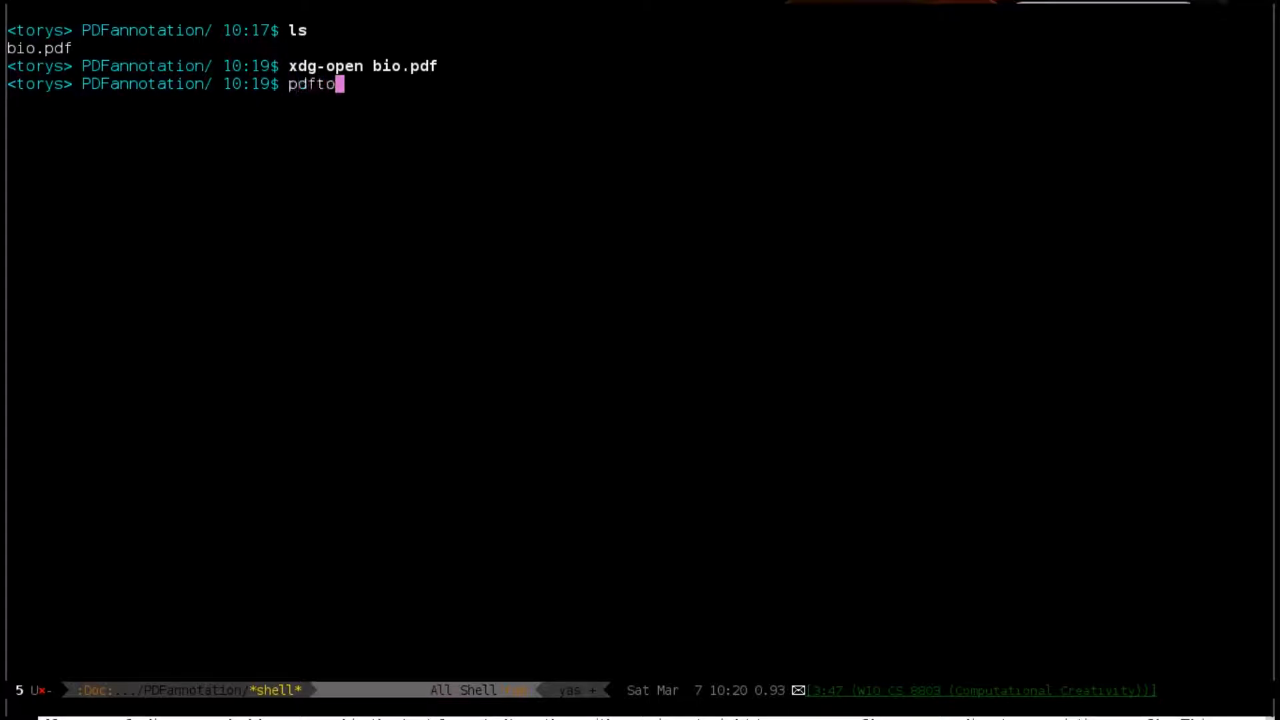
pyautogui.write('text bio')
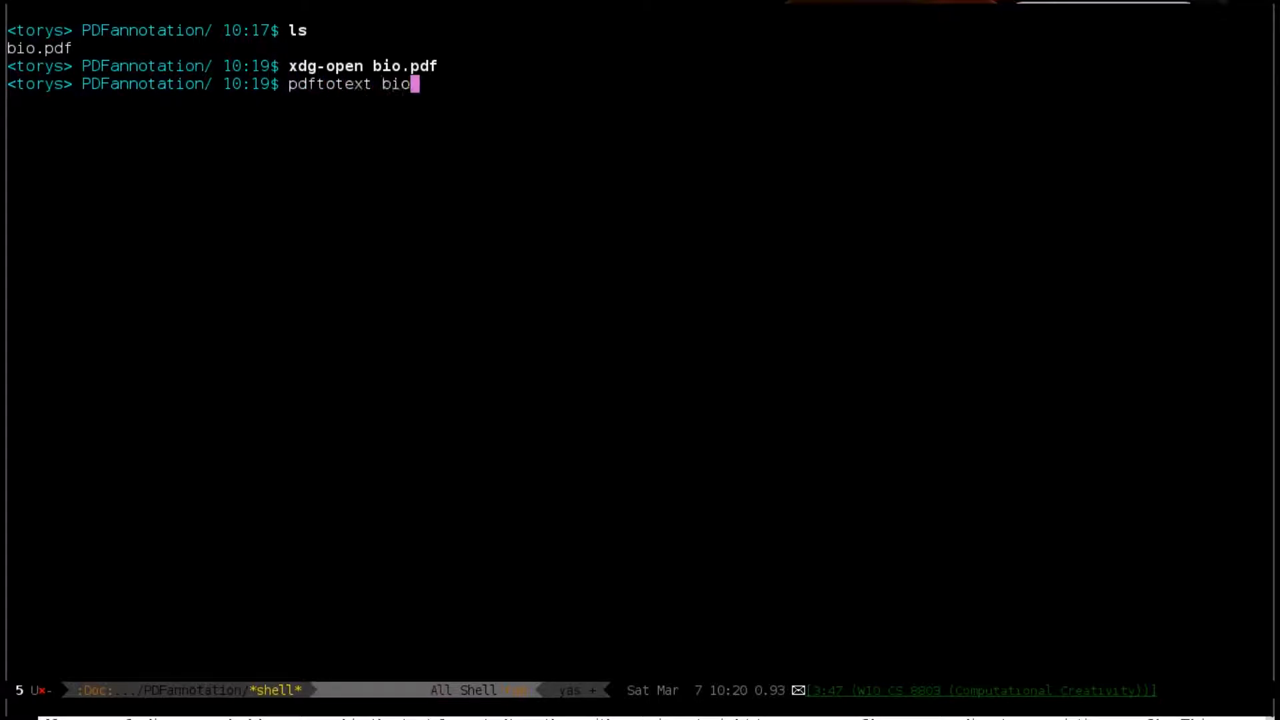
pyautogui.write('.pdf')
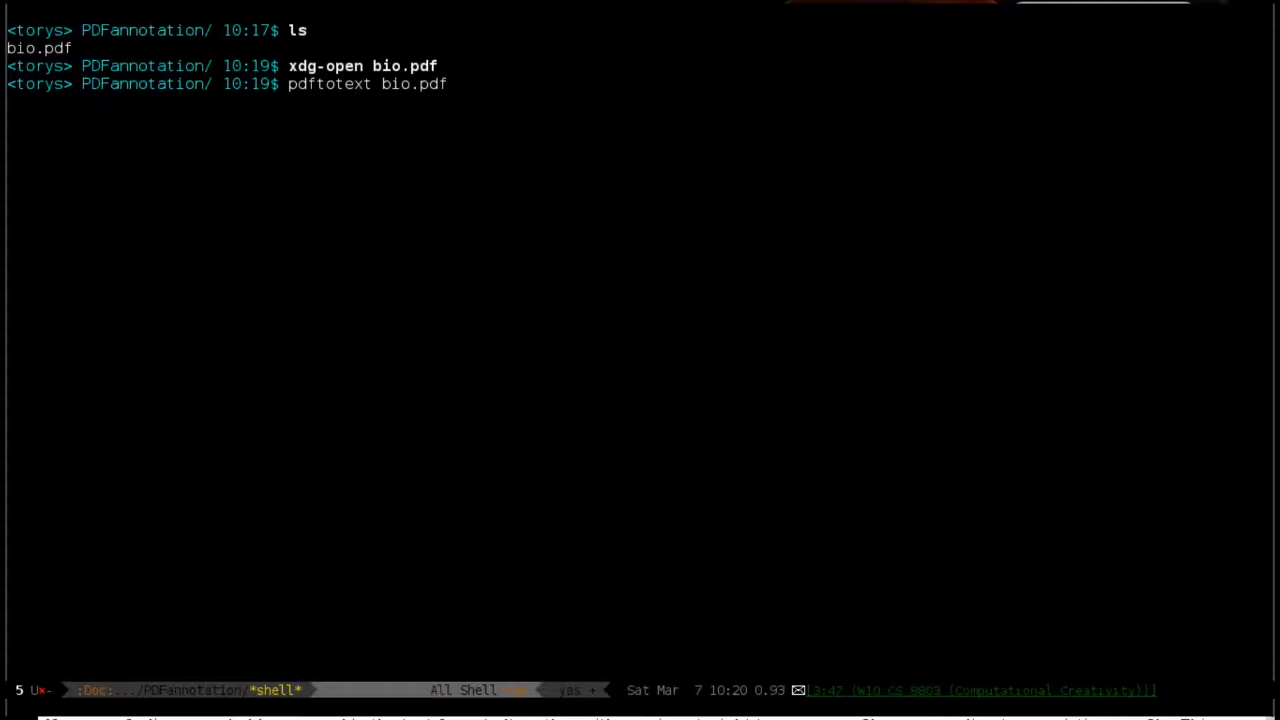
pyautogui.write('-')
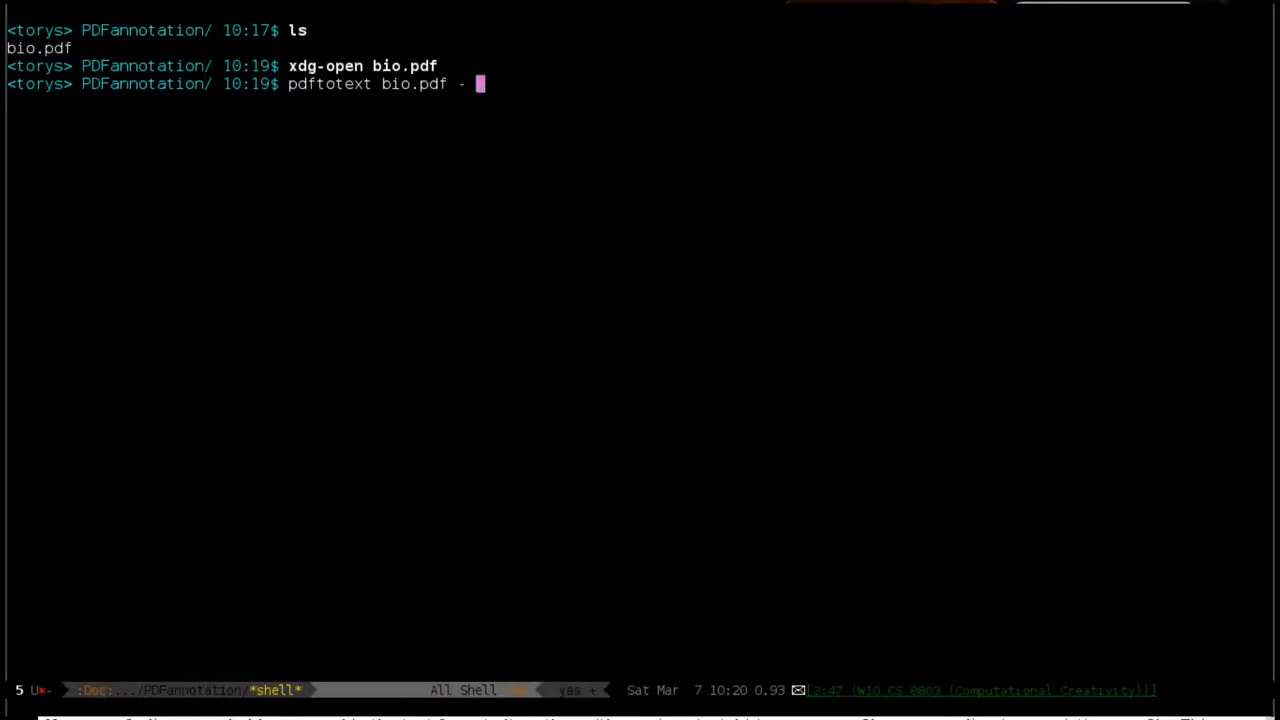
pyautogui.write('>>')
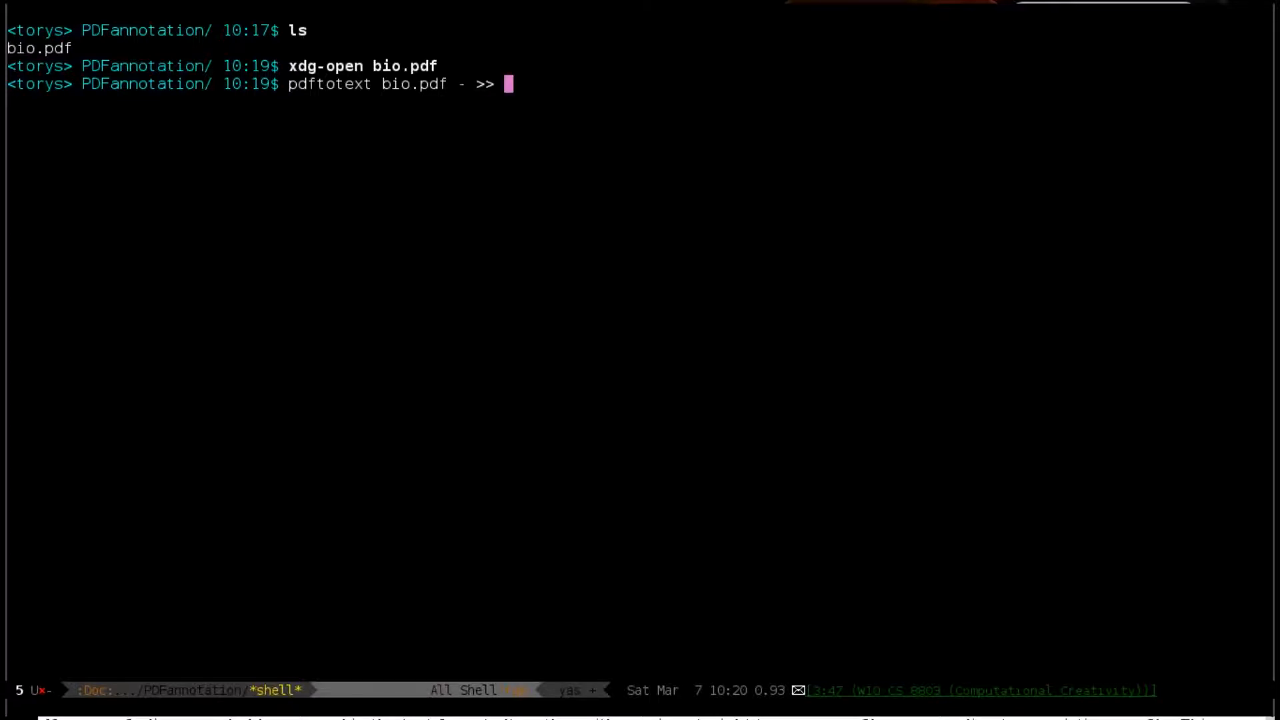
pyautogui.write('bio.o')
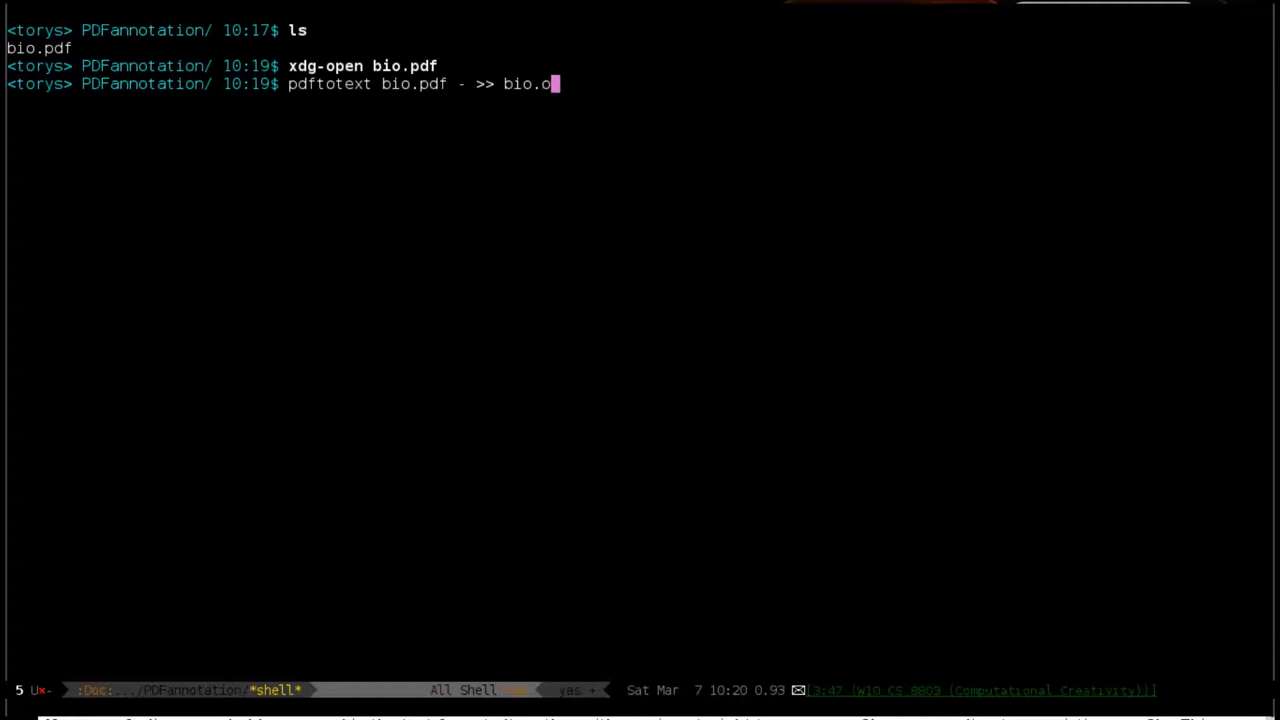
pyautogui.press('Return')
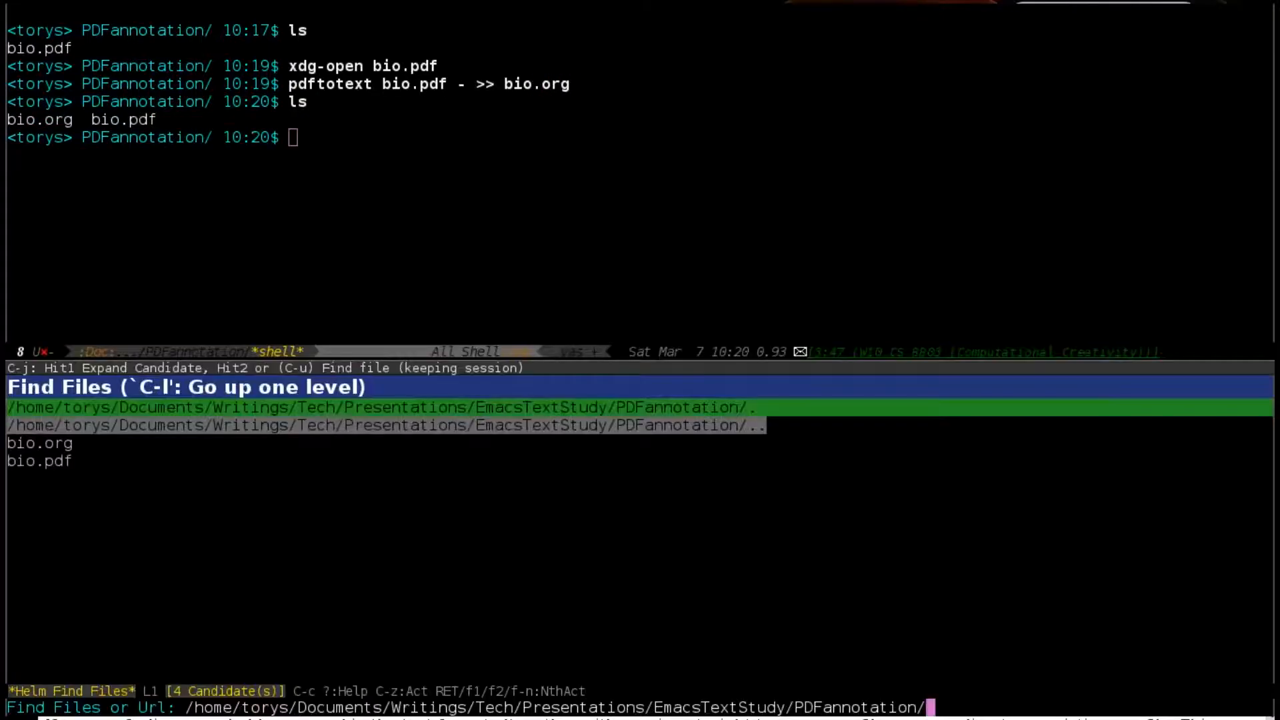
# Step: Open bio.org and begin its #+TITLE: header line
pyautogui.click(39, 443)
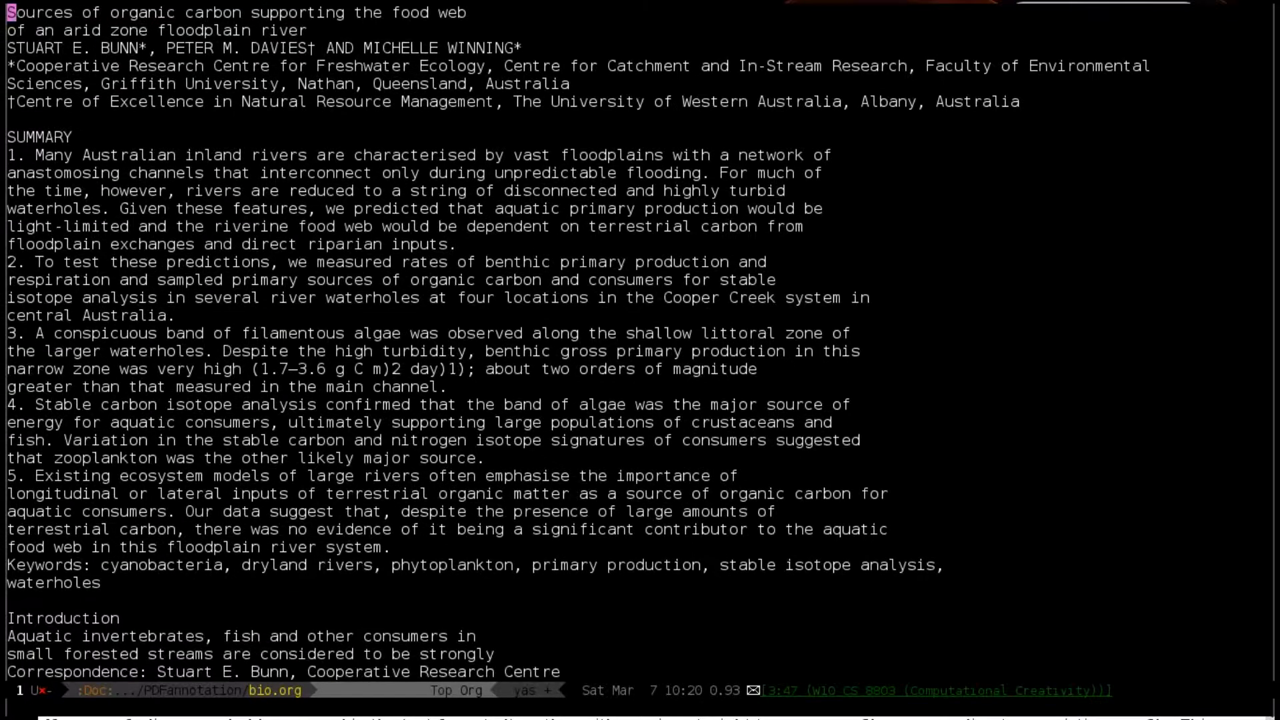
pyautogui.write('#+TIL')
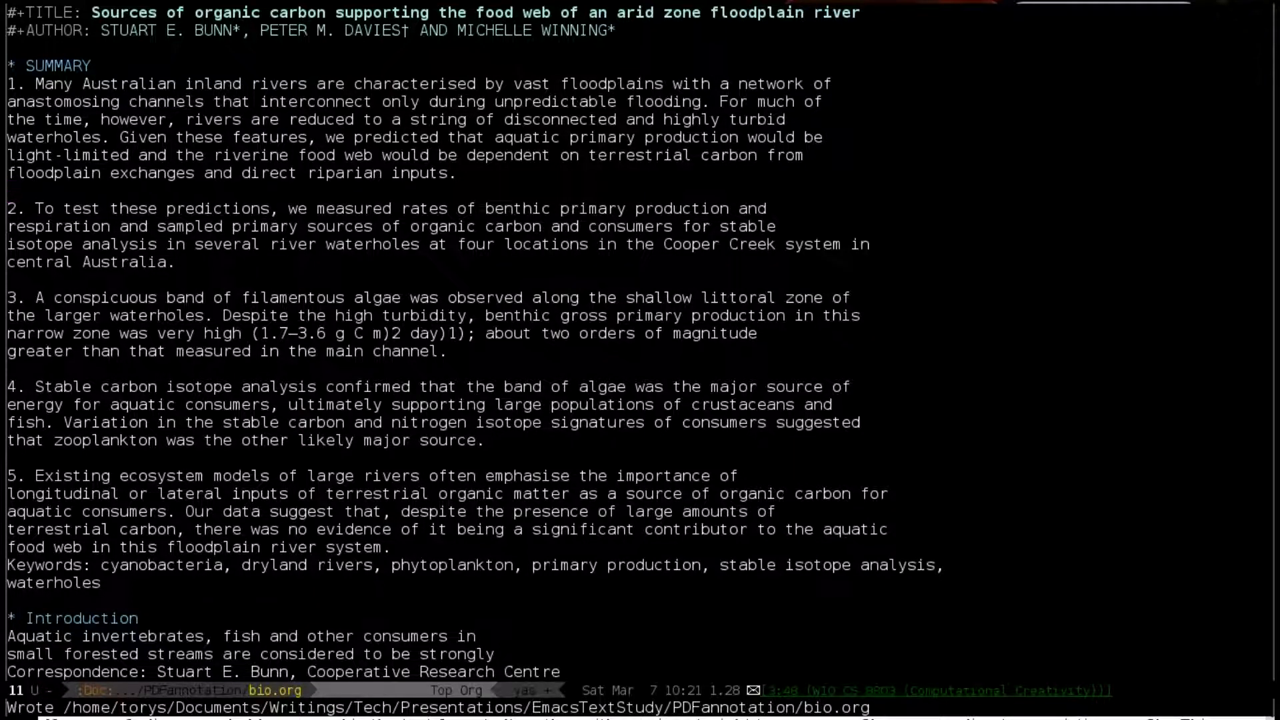
# Step: Export bio.org to ODT, open it in Writer and acknowledge the content.xml read error
pyautogui.press('C-c C-e')
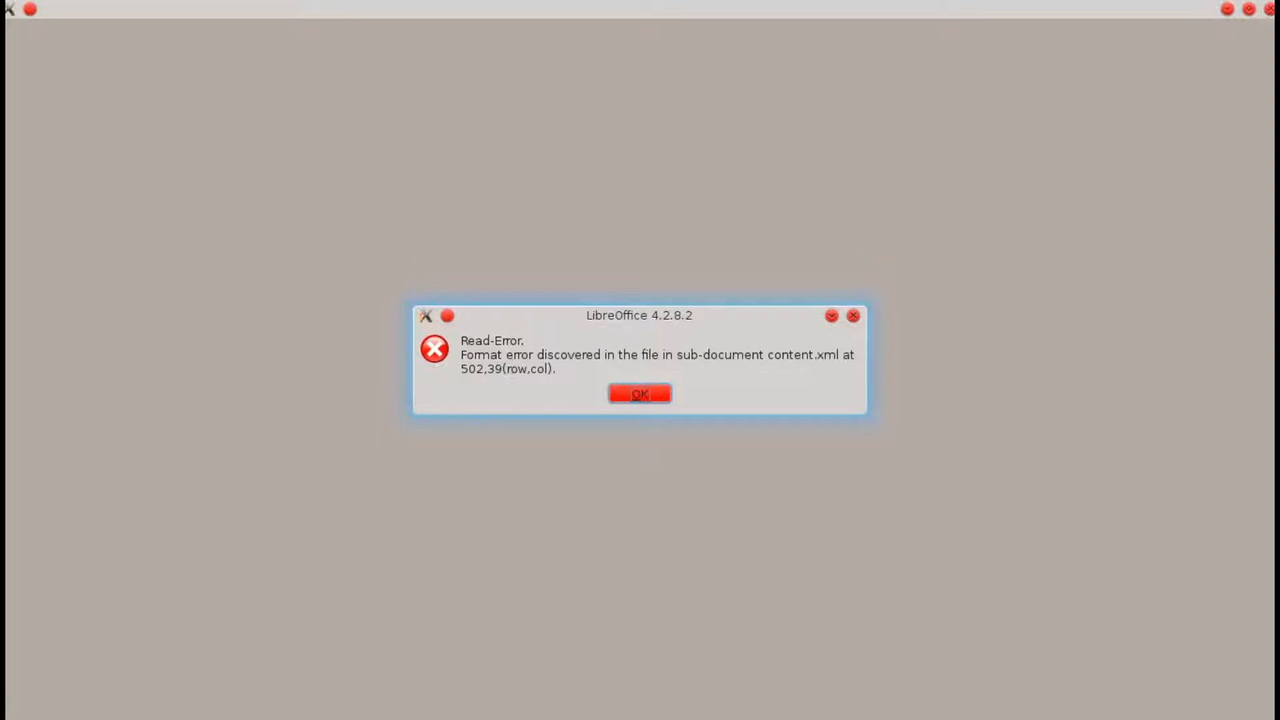
pyautogui.moveTo(646, 399)
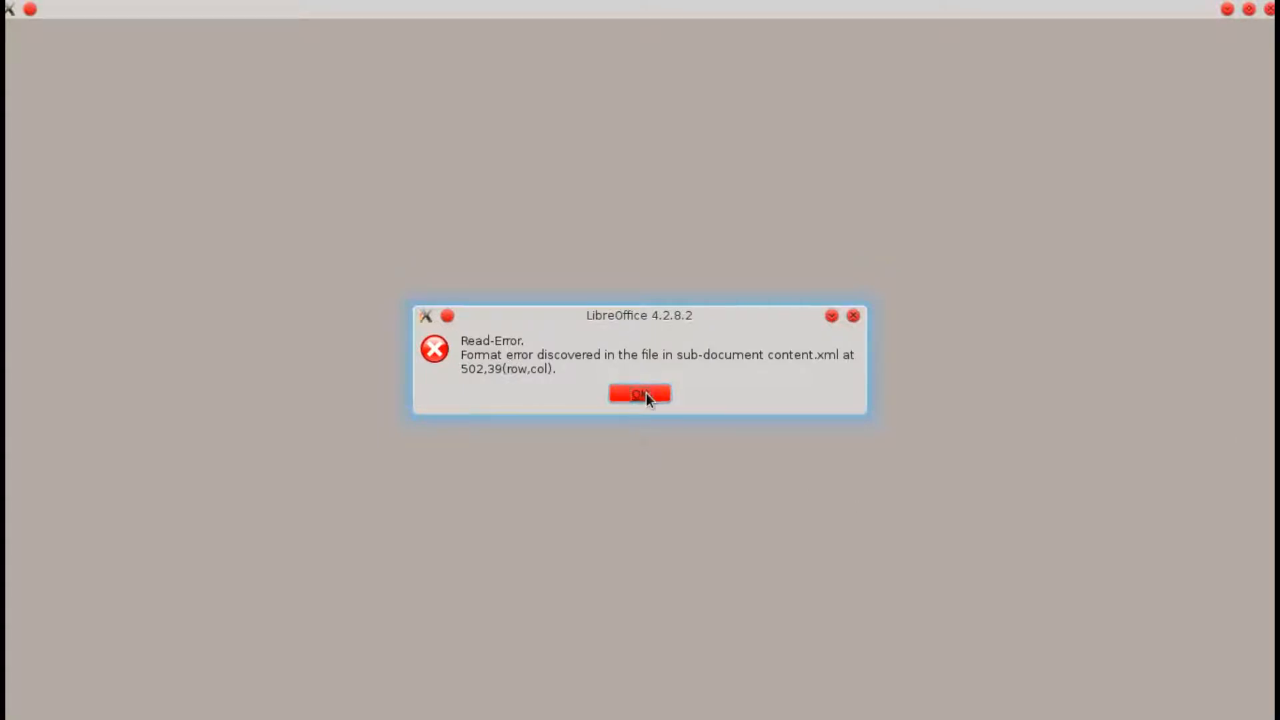
pyautogui.click(639, 395)
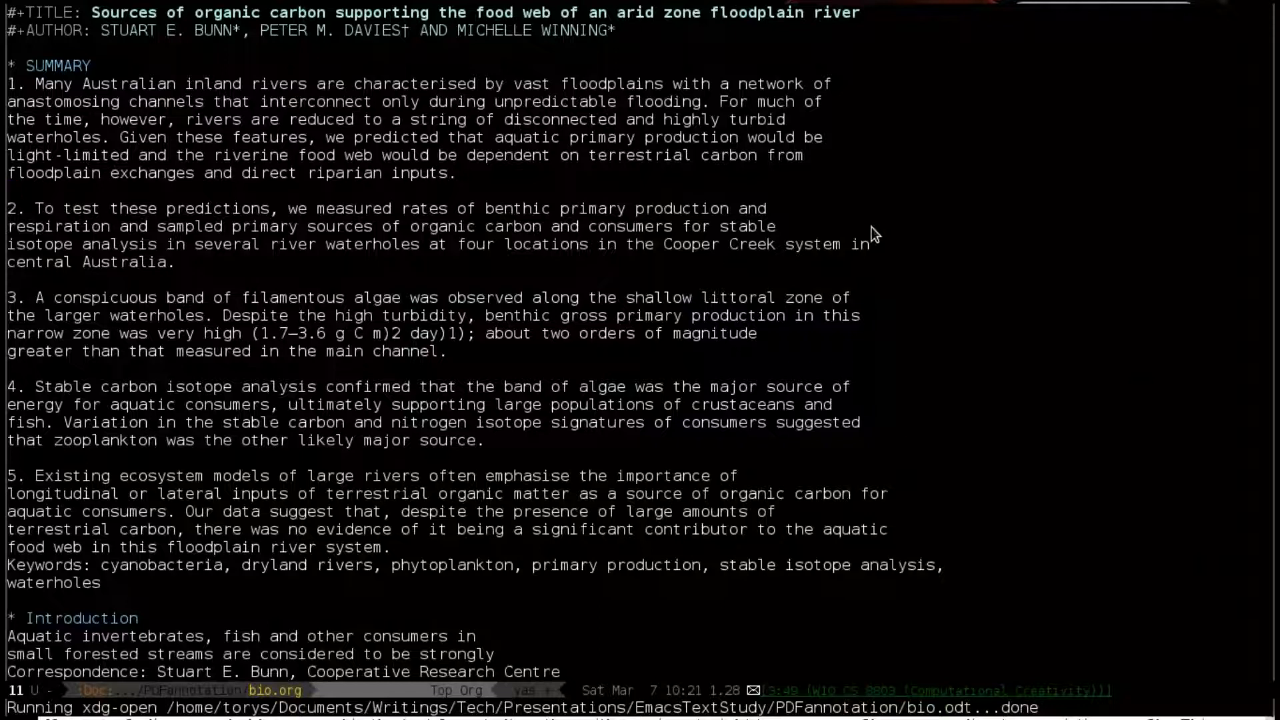
# Step: Strip the ^L form-feed characters from bio.org and re-export it to ODT
pyautogui.scroll(-3)
pyautogui.write('^L')
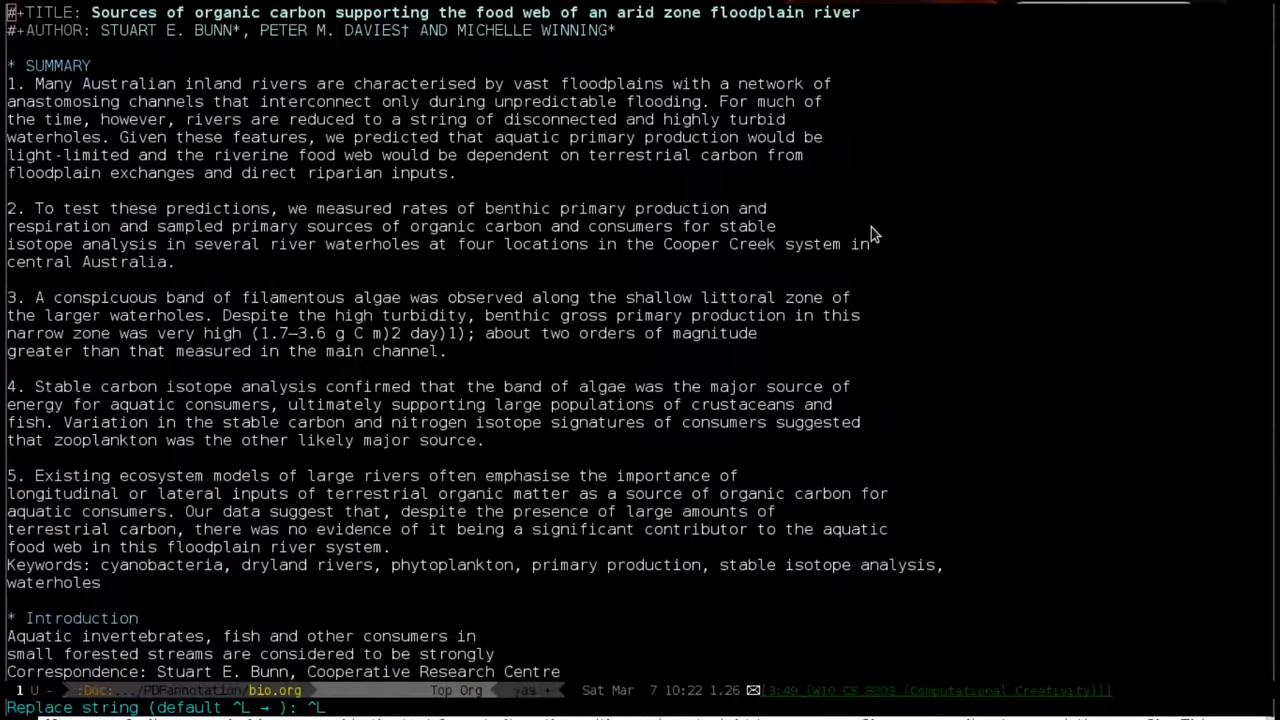
pyautogui.press('Return')
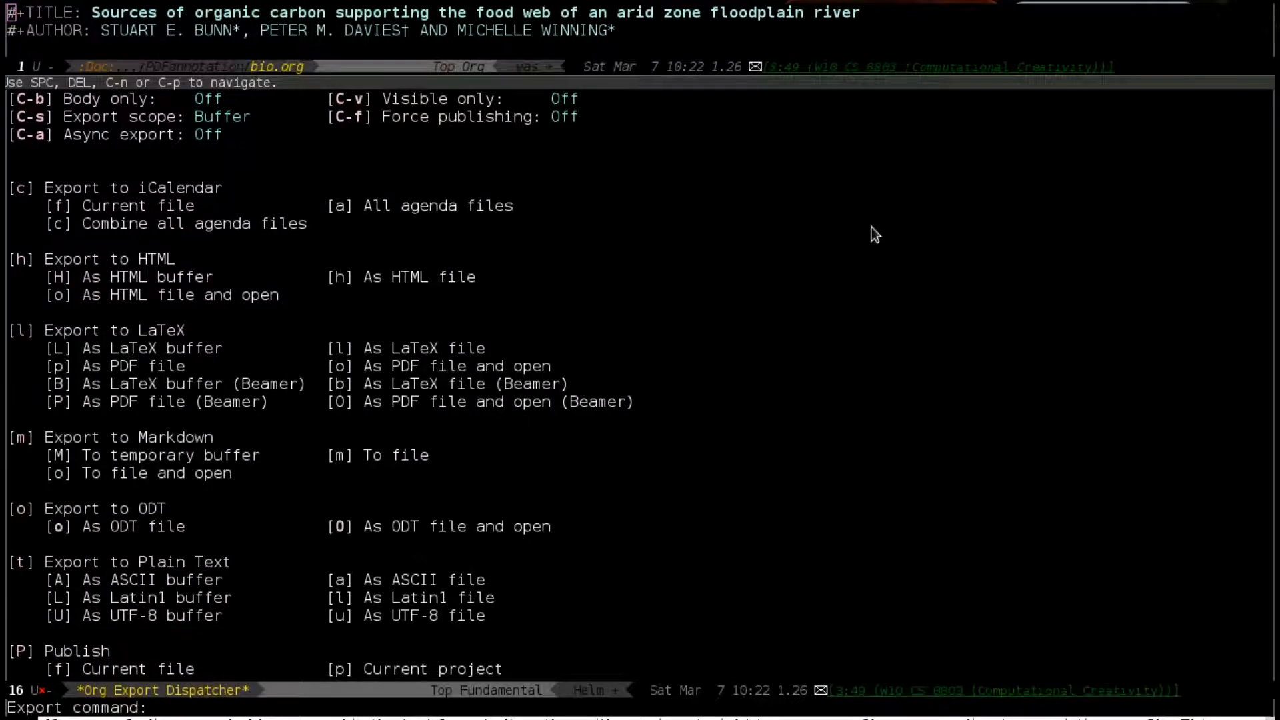
pyautogui.press('o')
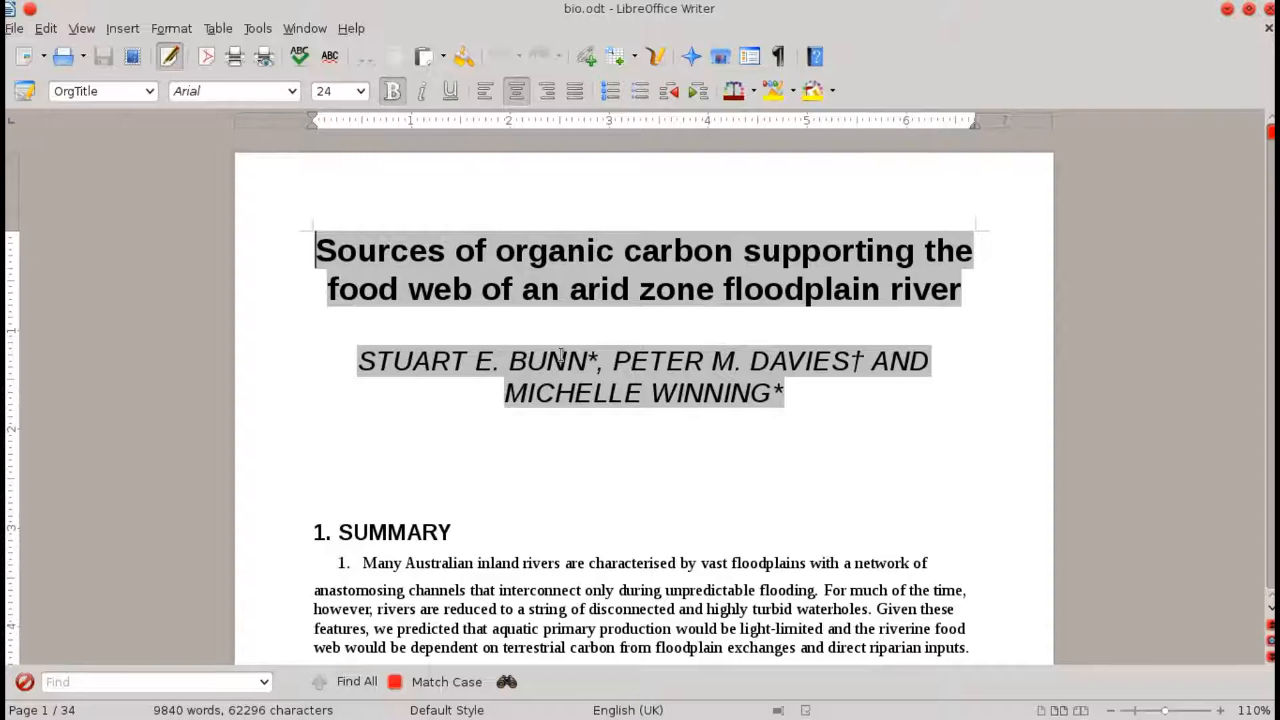
pyautogui.scroll(-3)
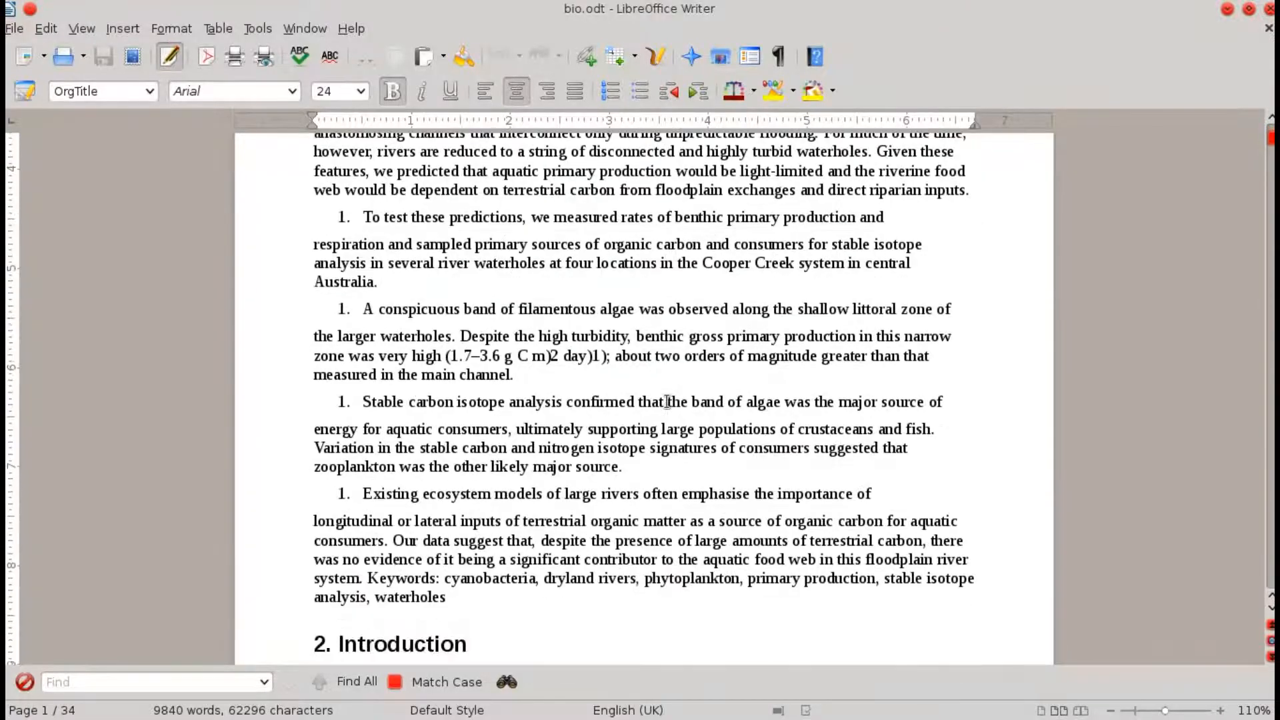
pyautogui.scroll(-3)
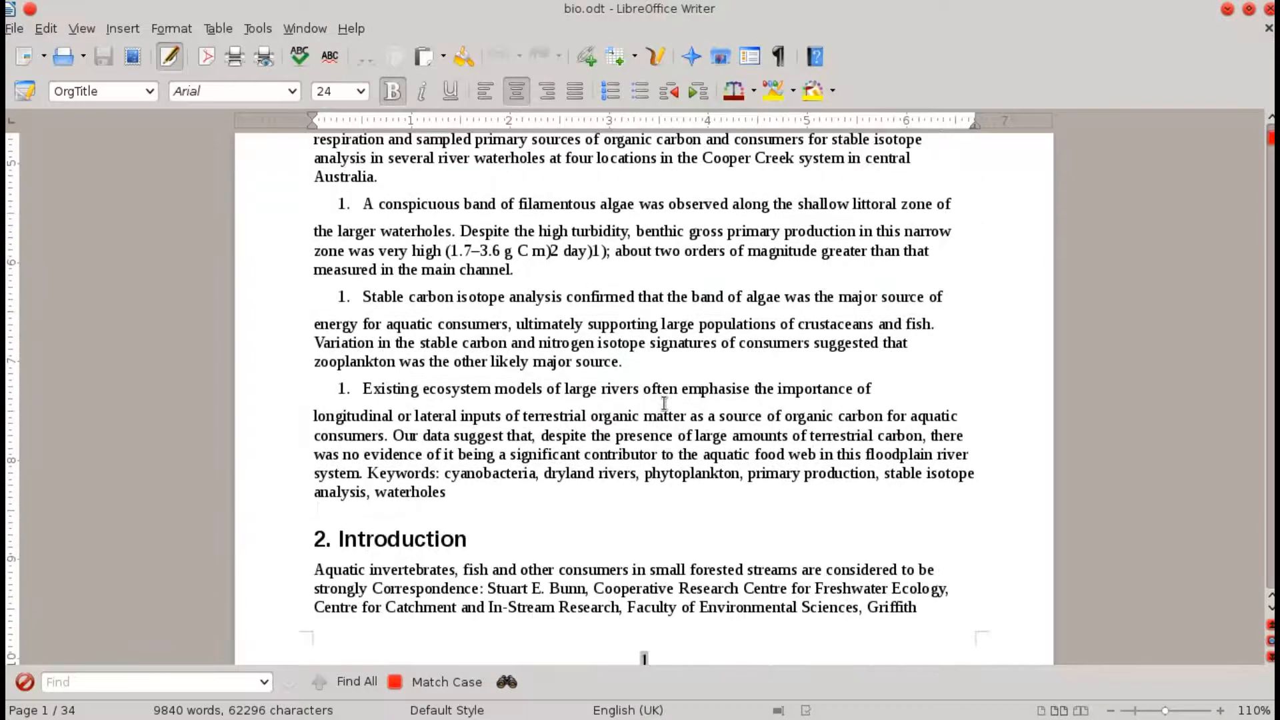
pyautogui.scroll(-3)
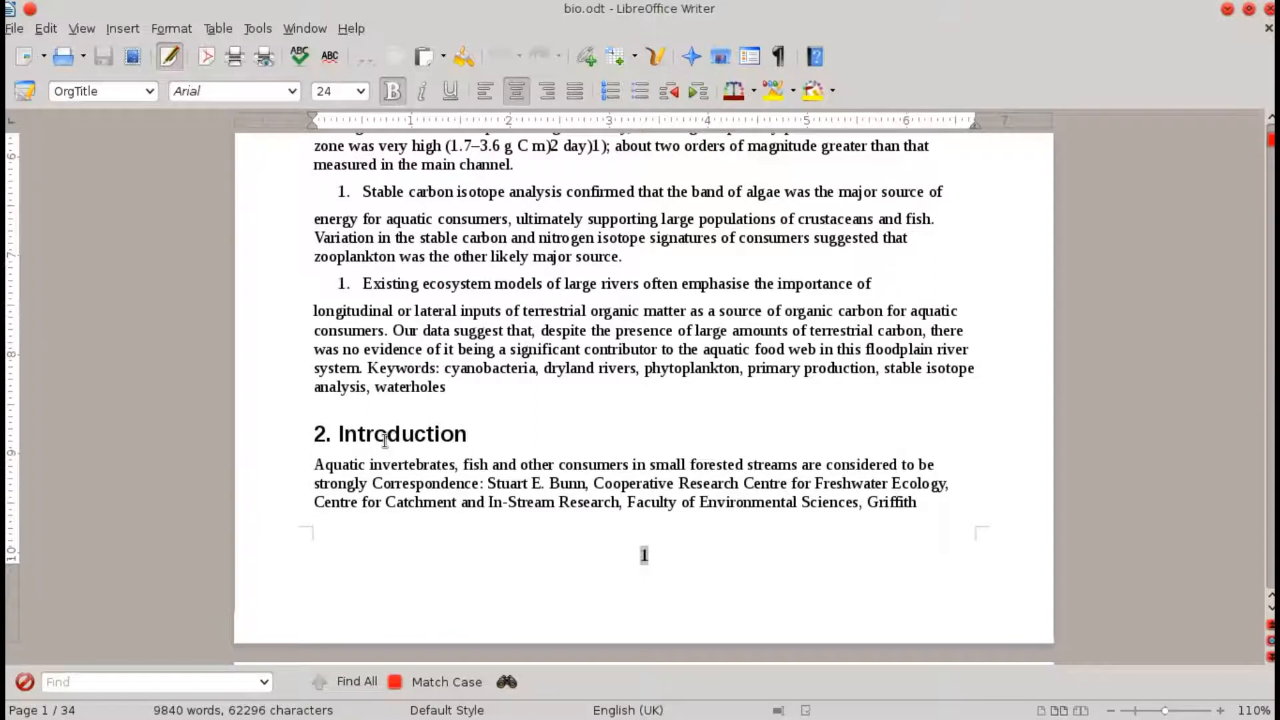
pyautogui.scroll(-3)
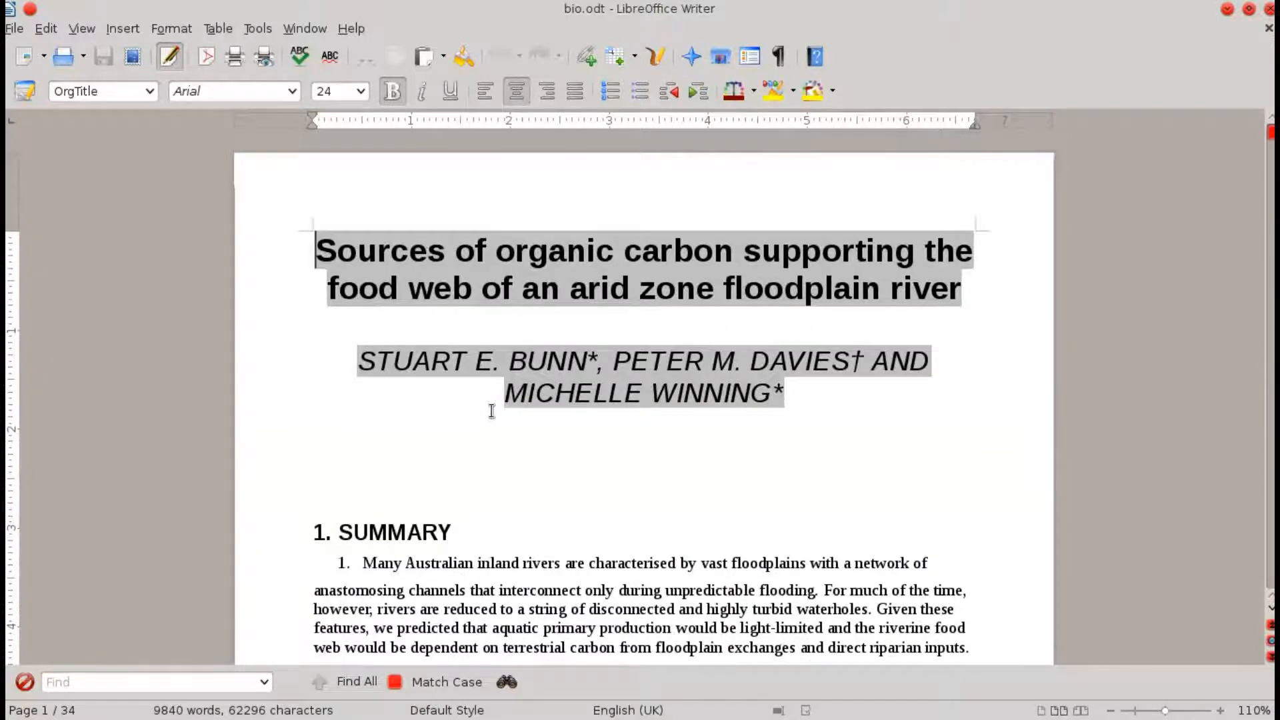
pyautogui.scroll(-3)
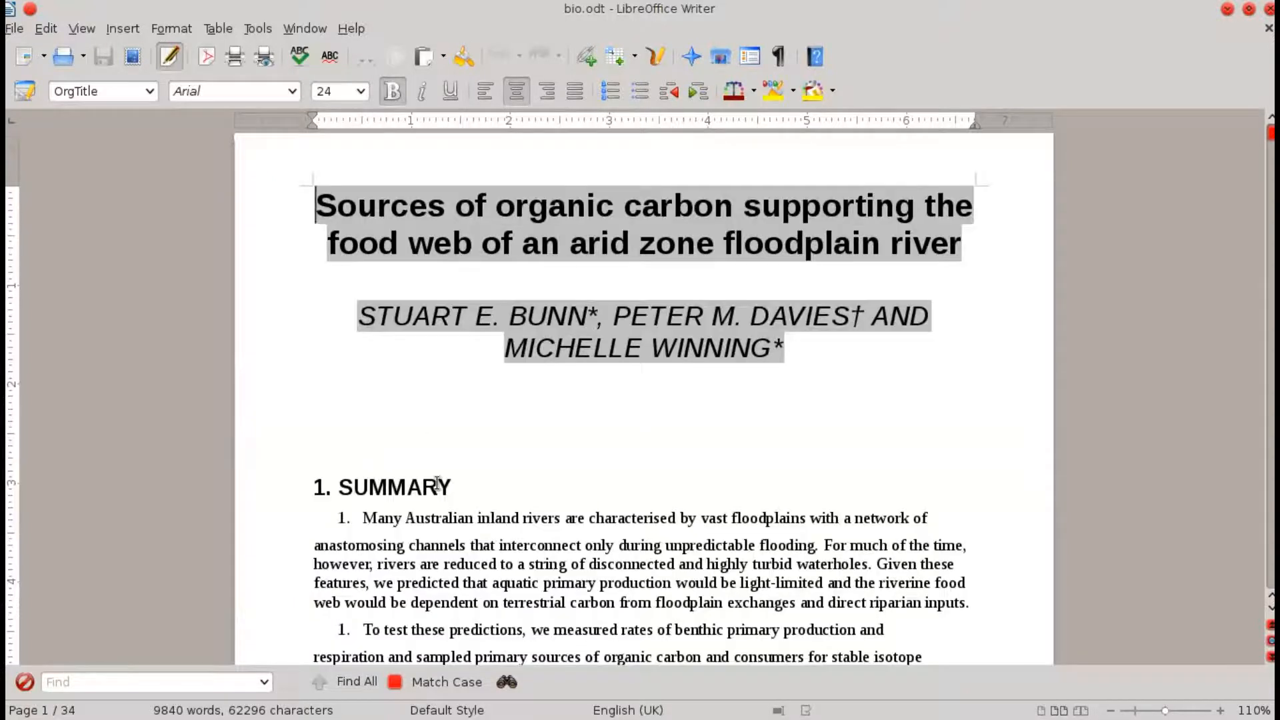
pyautogui.scroll(-3)
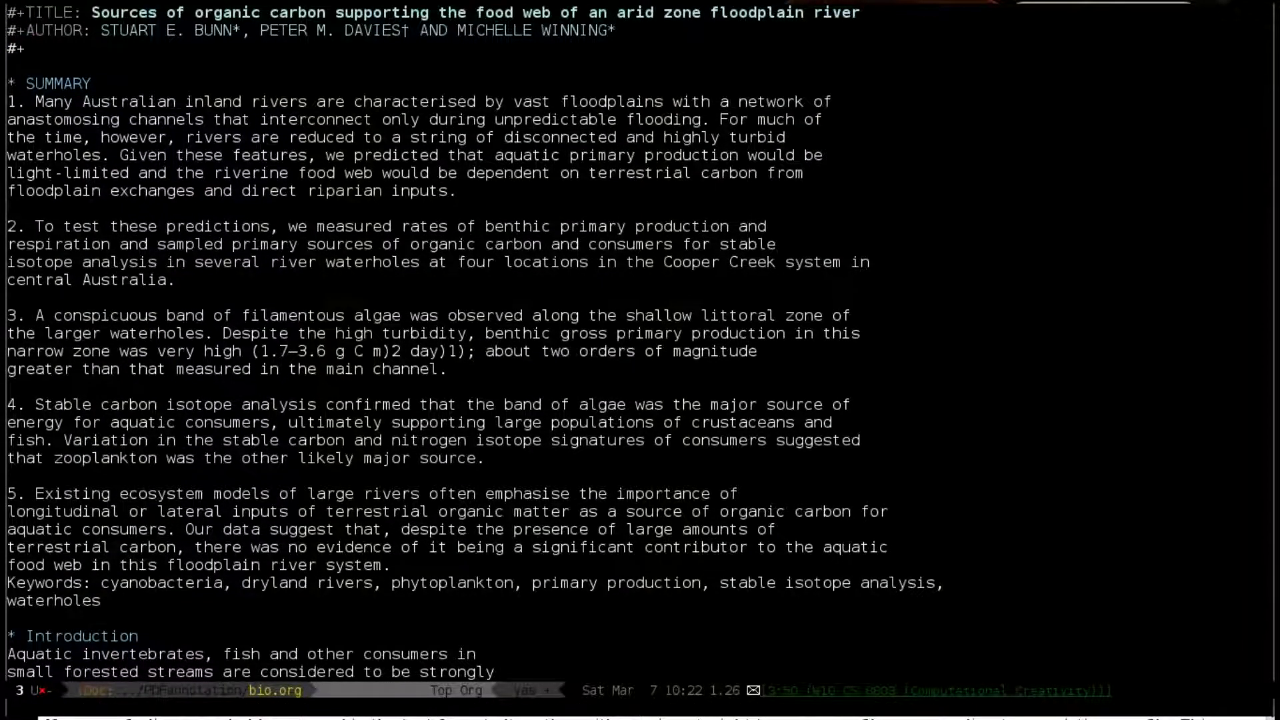
# Step: Add a #+OPTIONS: num:nil line to disable section numbering in bio.org
pyautogui.write('OPT')
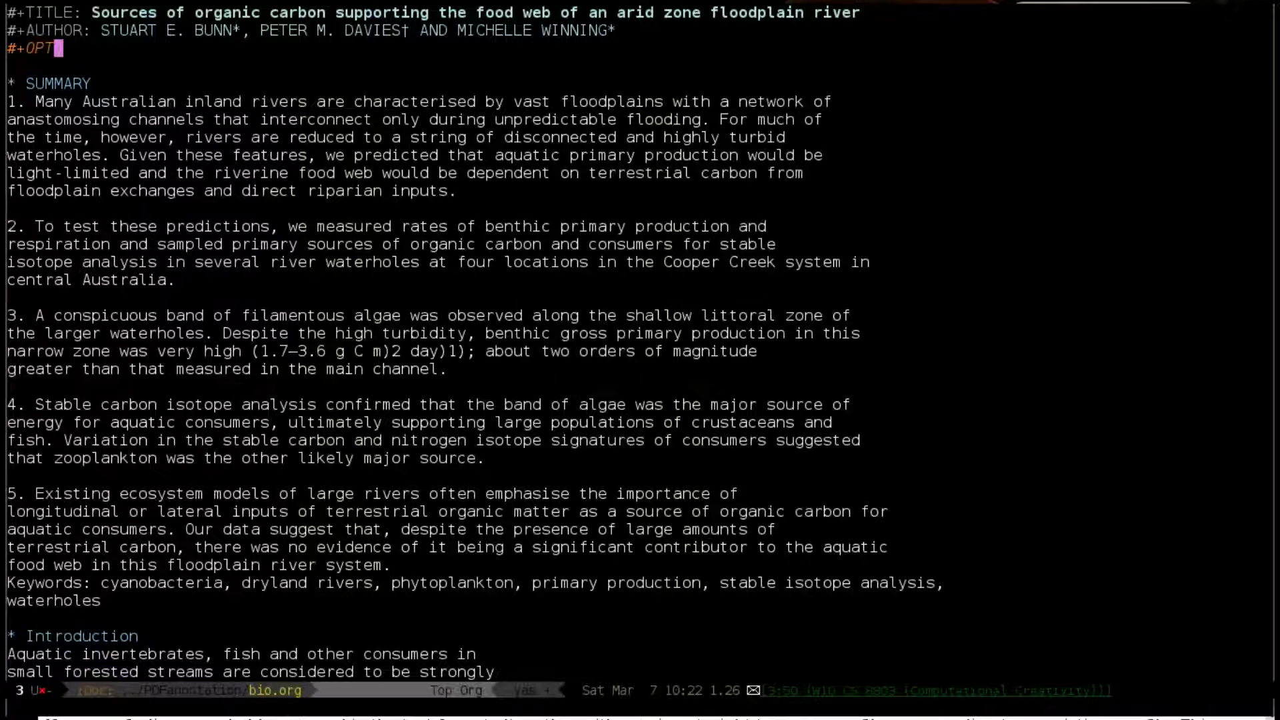
pyautogui.write('IONS:')
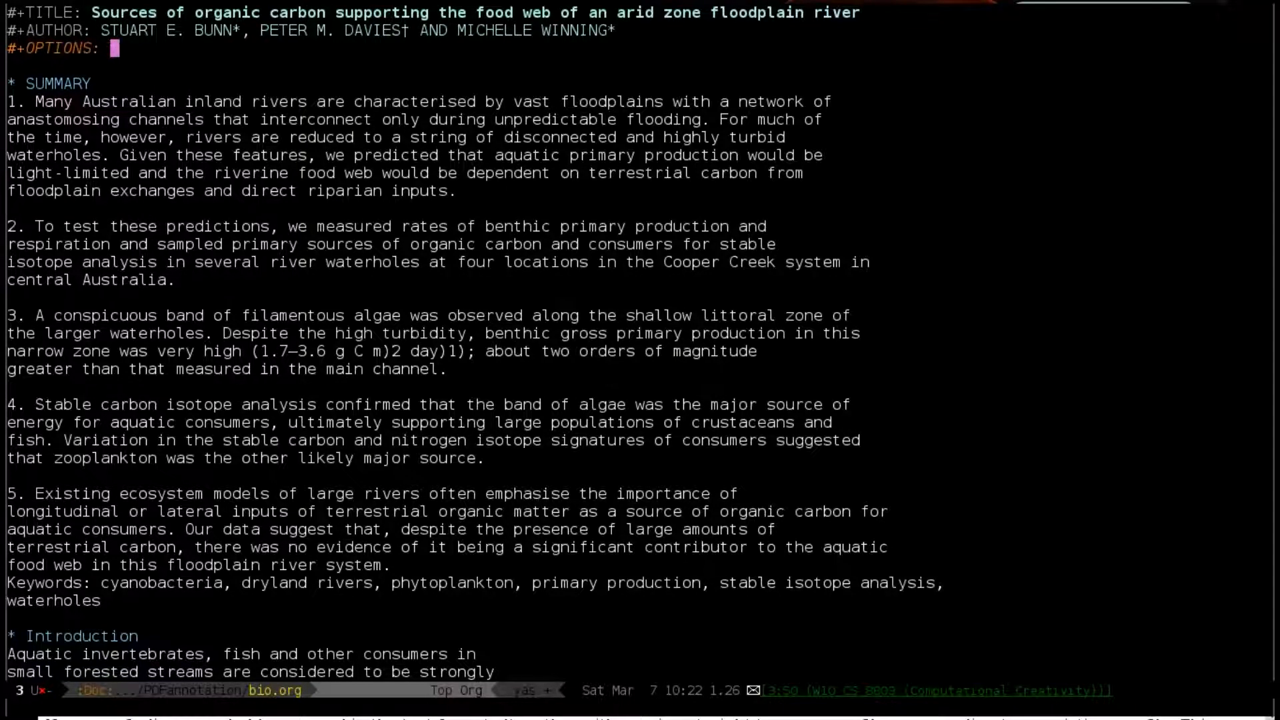
pyautogui.write('num:nil')
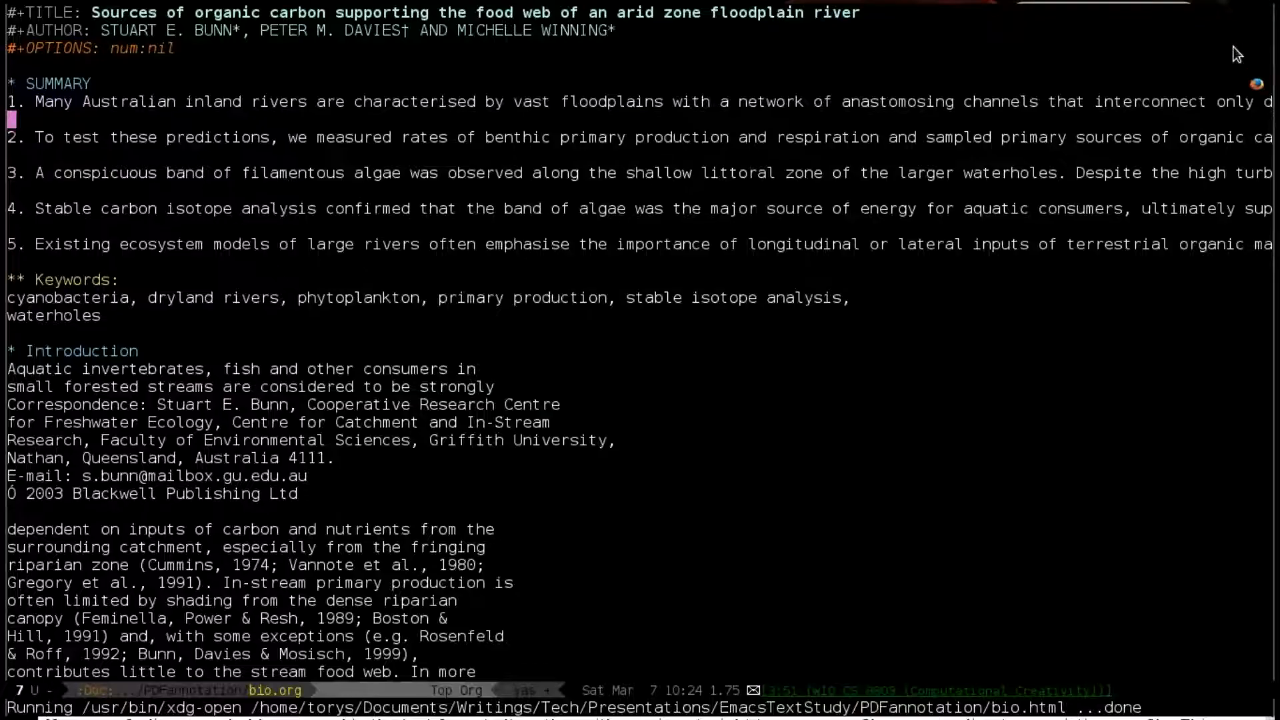
# Step: Export bio.org to ODT again and review the unnumbered headings and 1–5 summary list in Writer
pyautogui.press('C-c C-e')
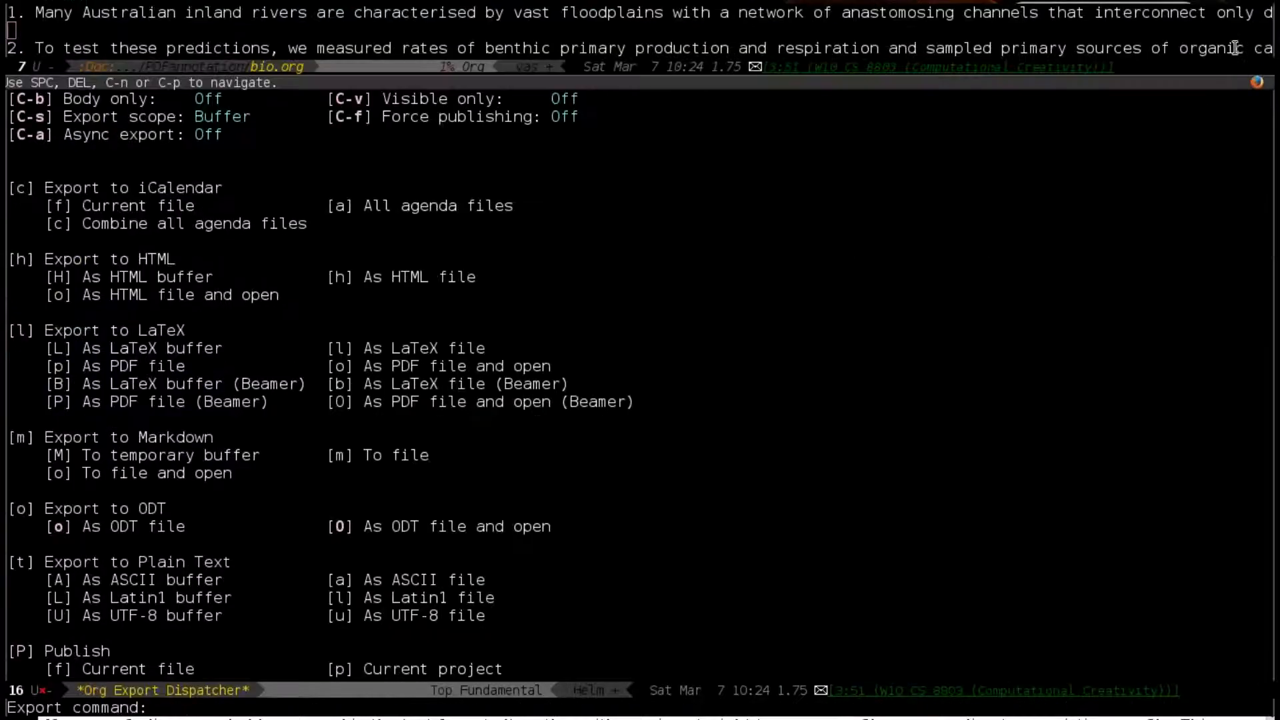
pyautogui.press('O')
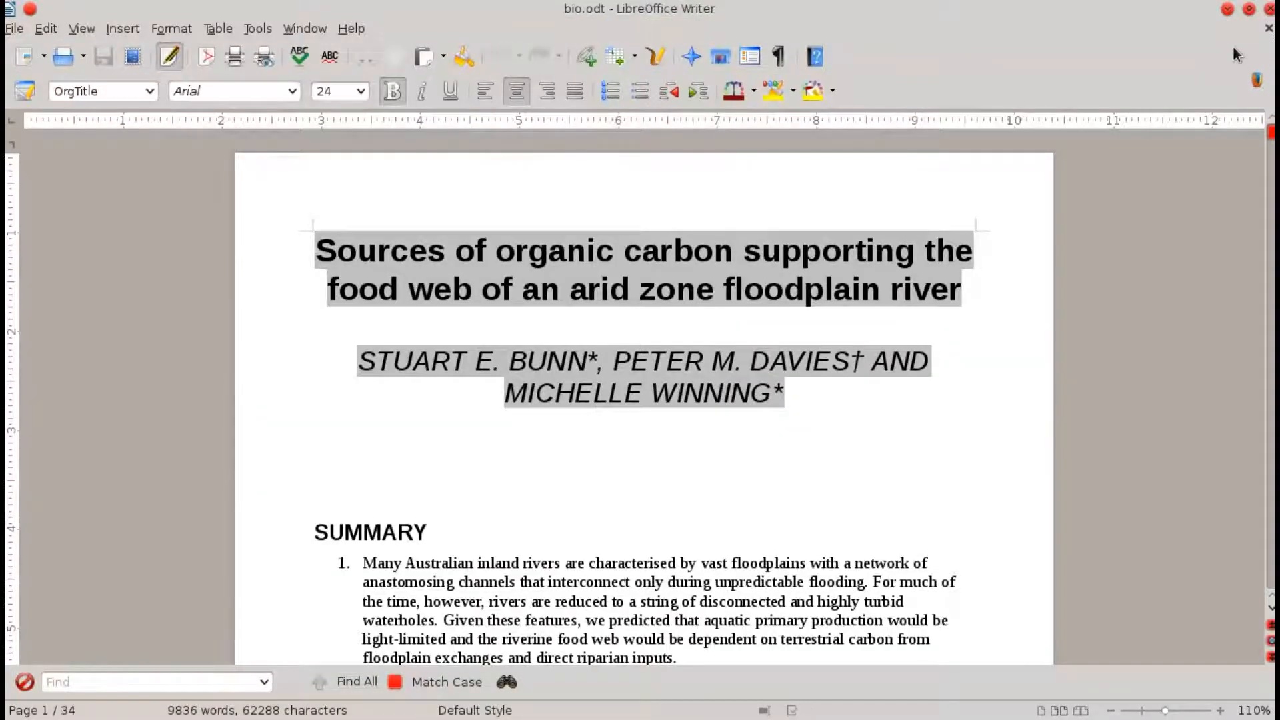
pyautogui.scroll(-3)
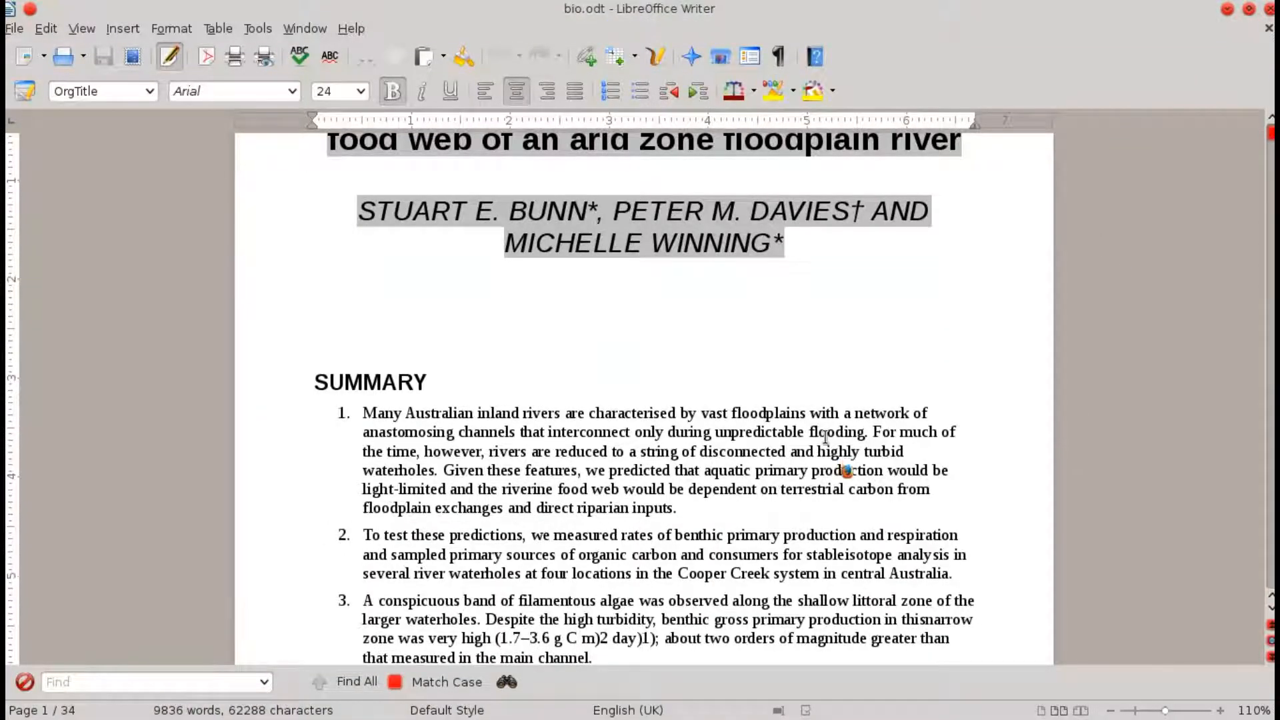
pyautogui.scroll(-3)
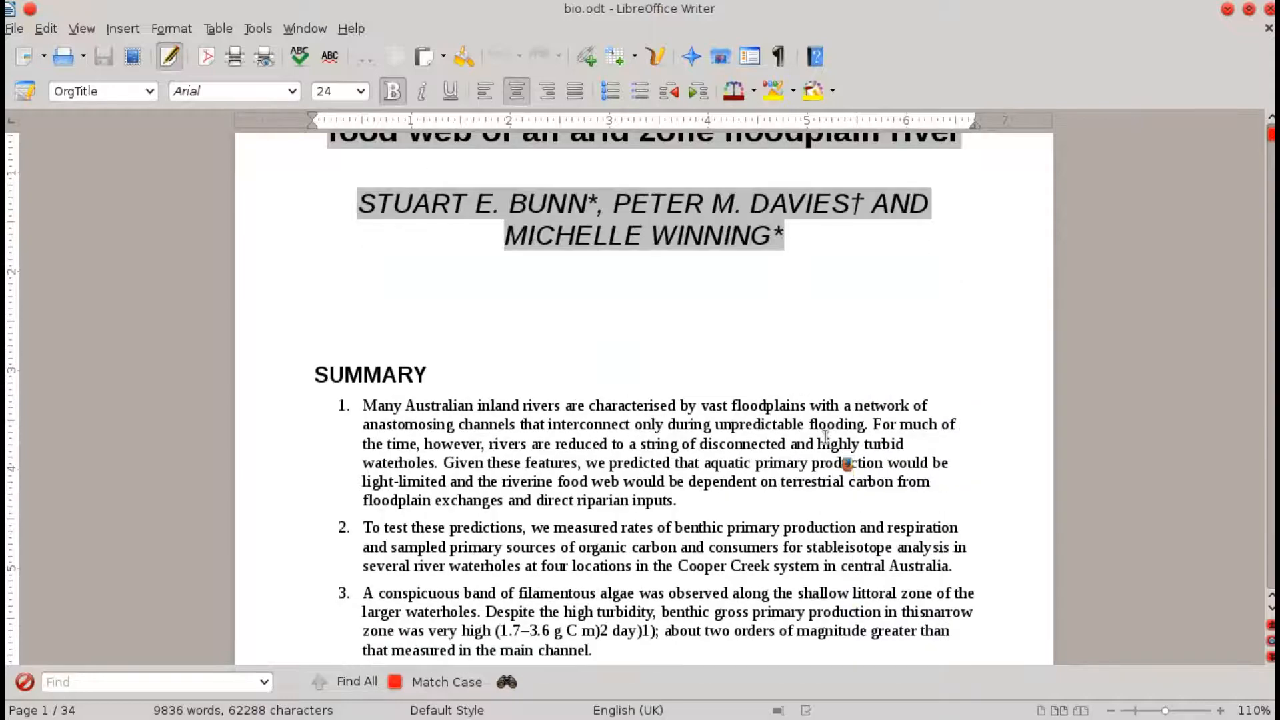
pyautogui.scroll(-3)
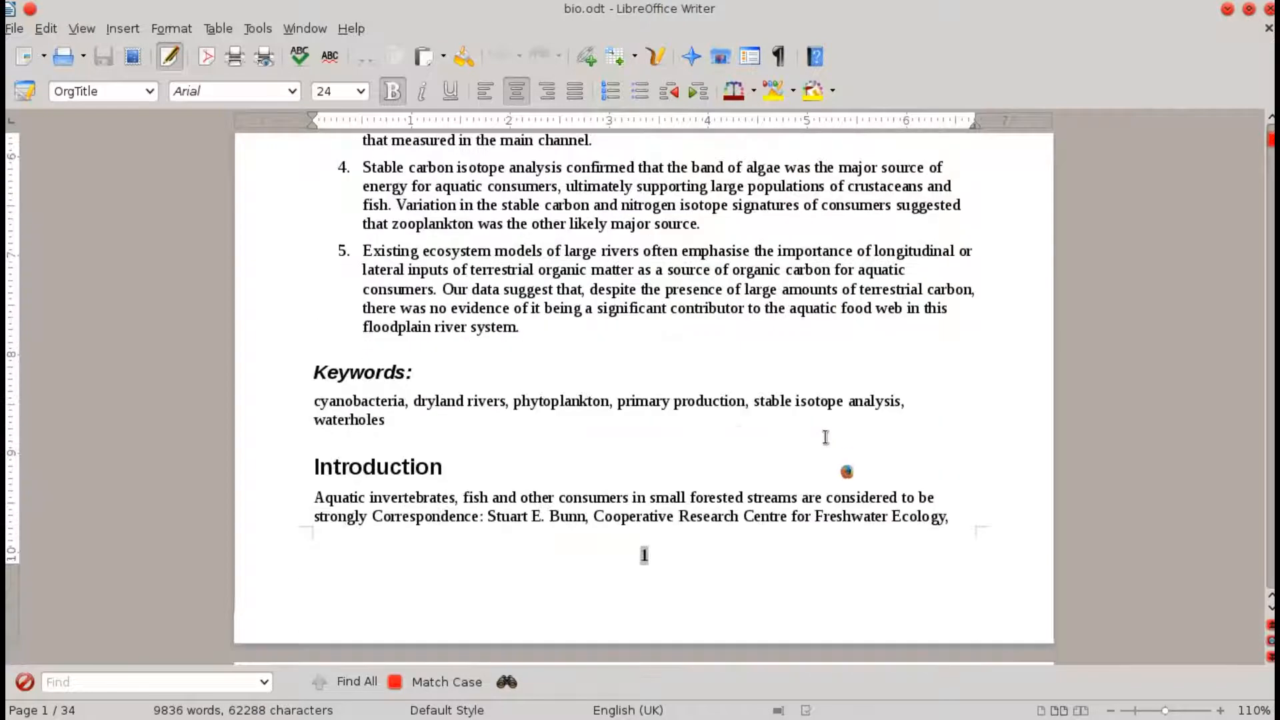
pyautogui.scroll(3)
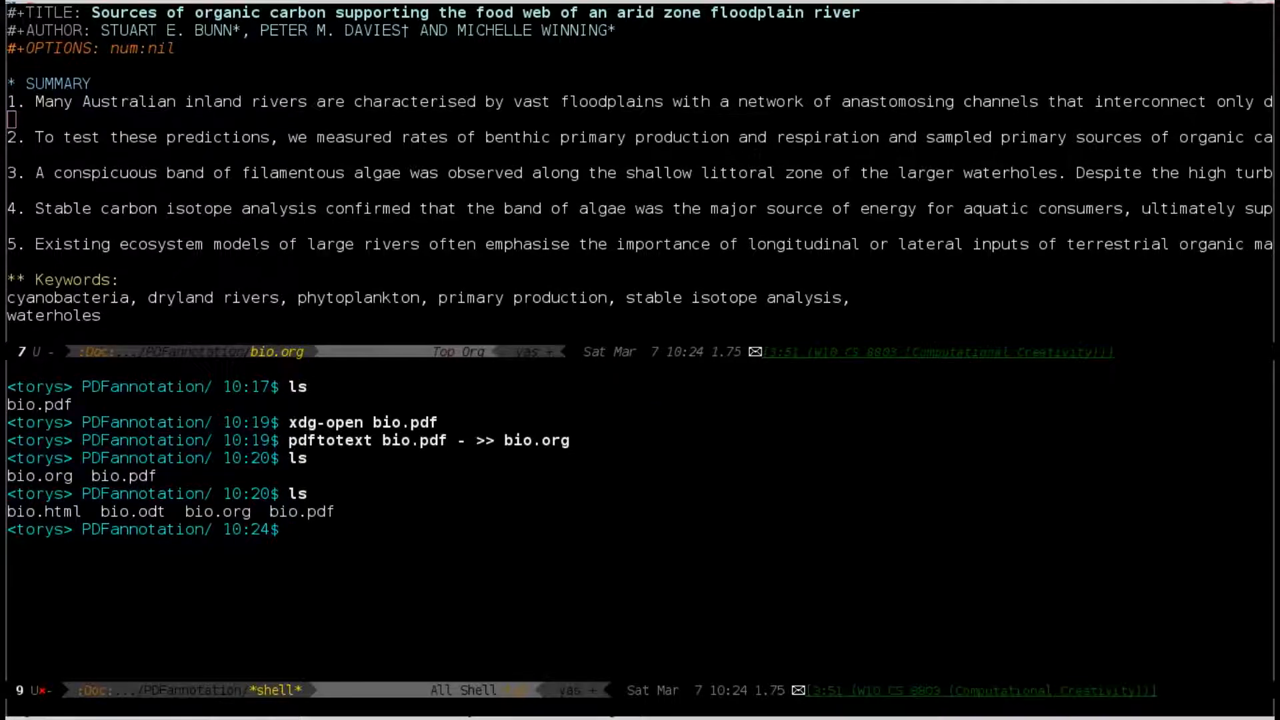
# Step: Show the PDFannotation folder in Dired and move down past bio.odt to bio.org
pyautogui.doubleClick(300, 512)
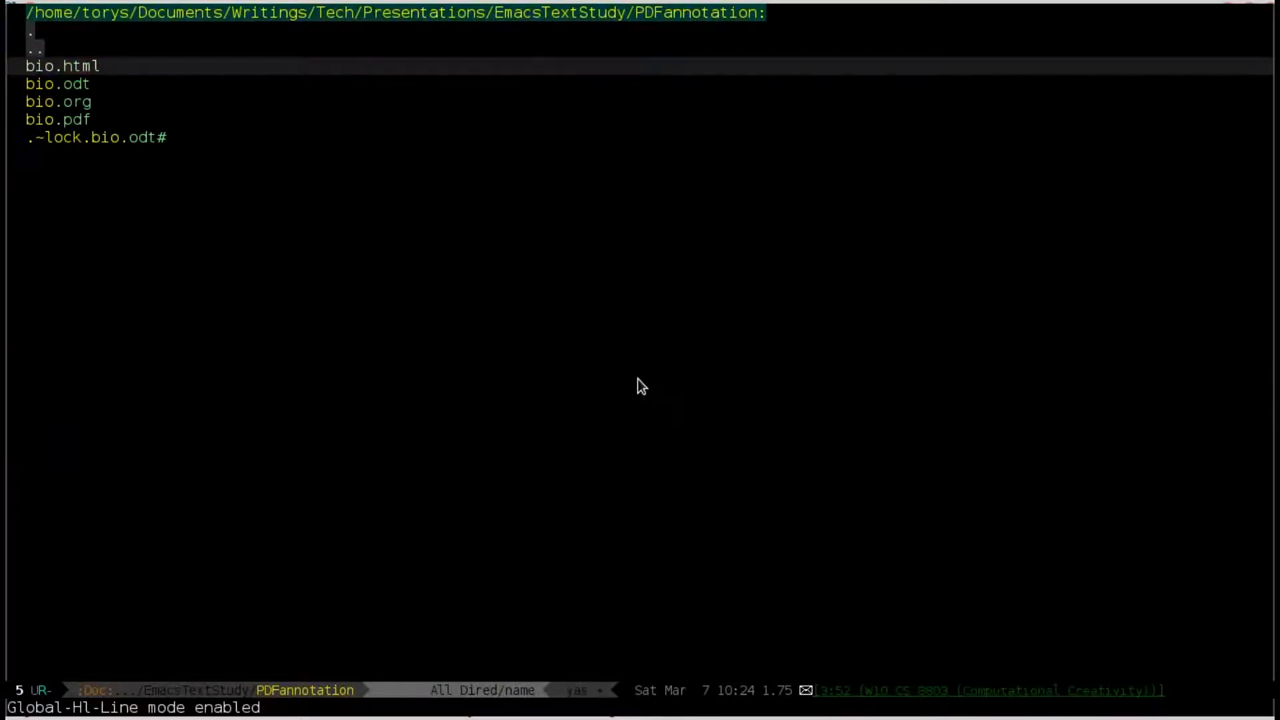
pyautogui.press('down')
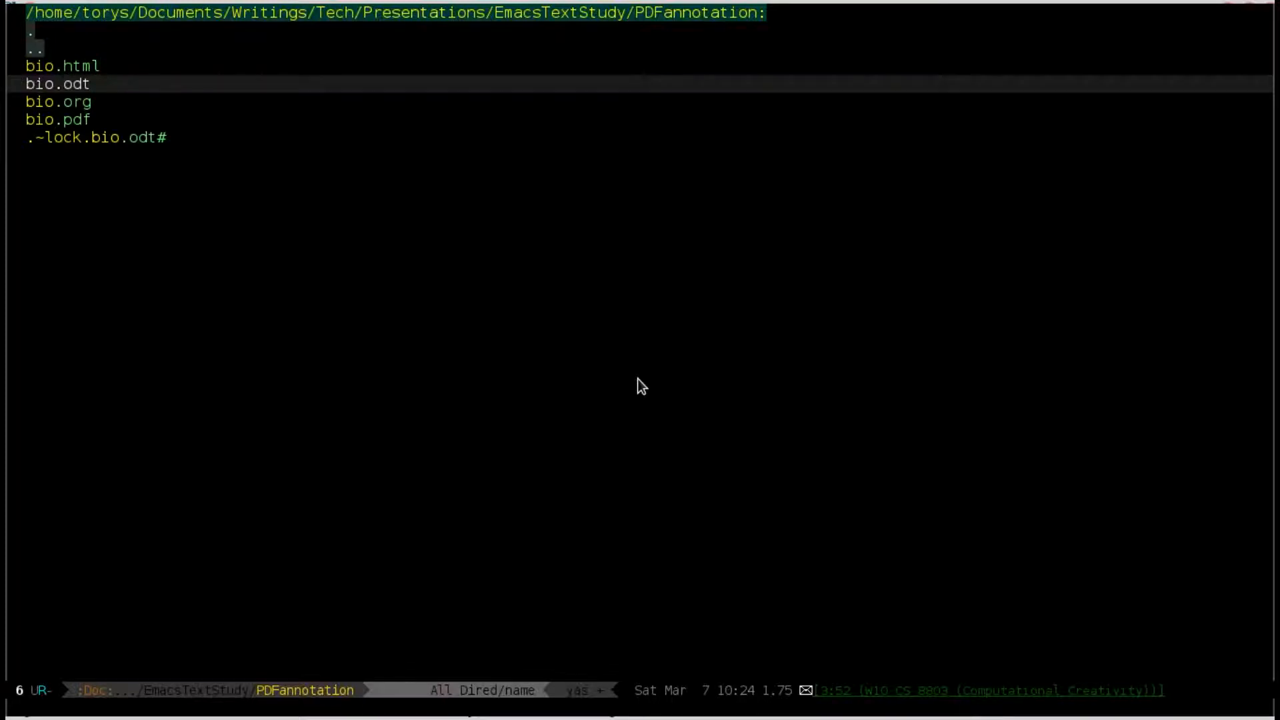
pyautogui.press('down')
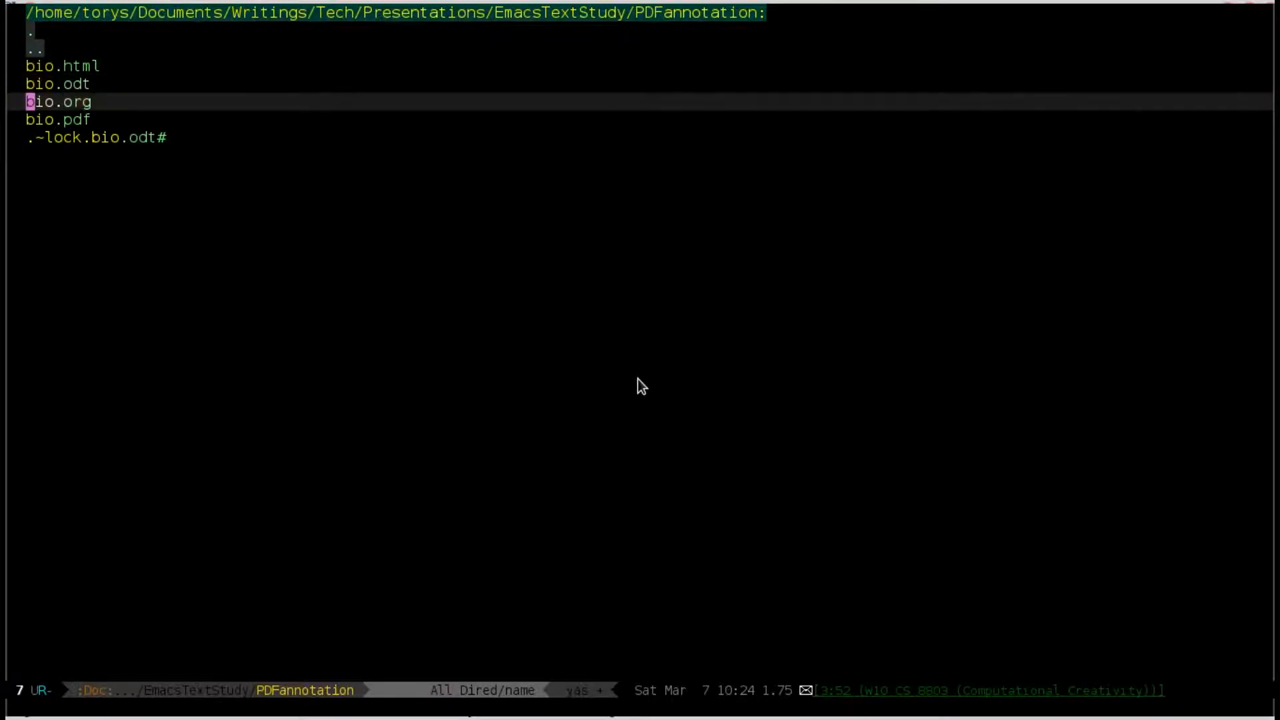